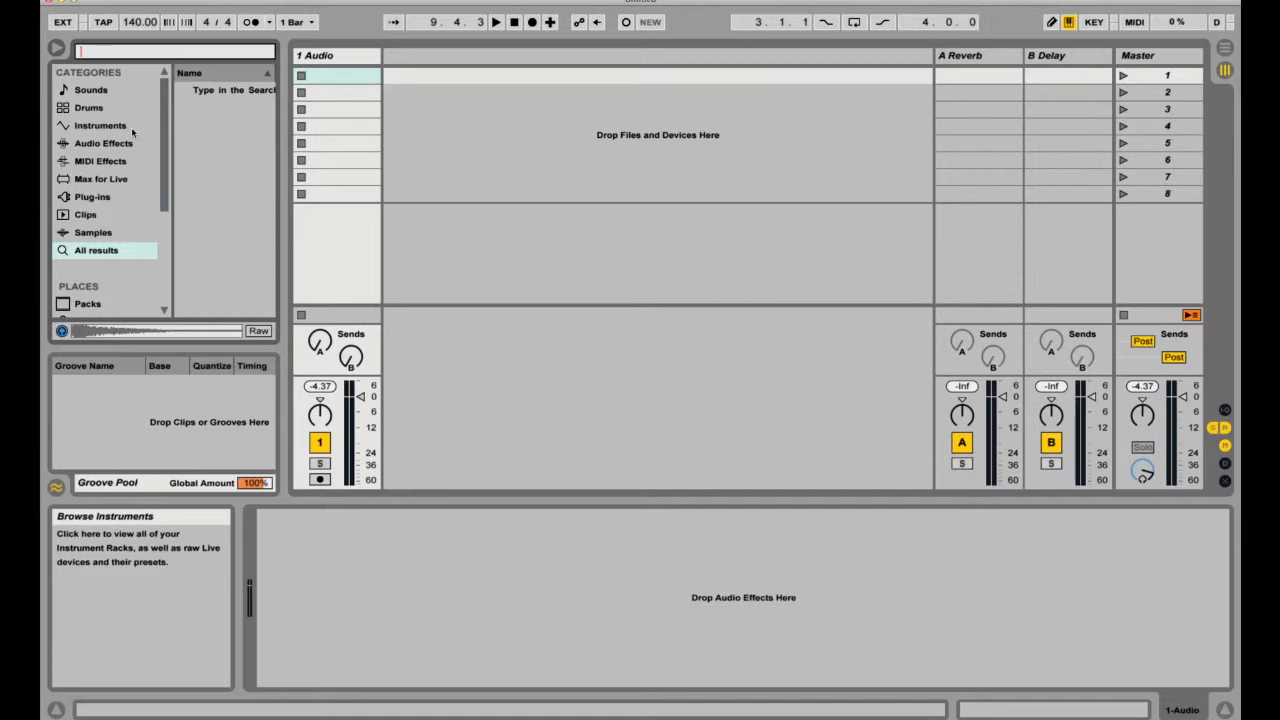
# Show the Instruments category in the browser to reveal Operator, Simpler and Sampler
pyautogui.click(100, 125)
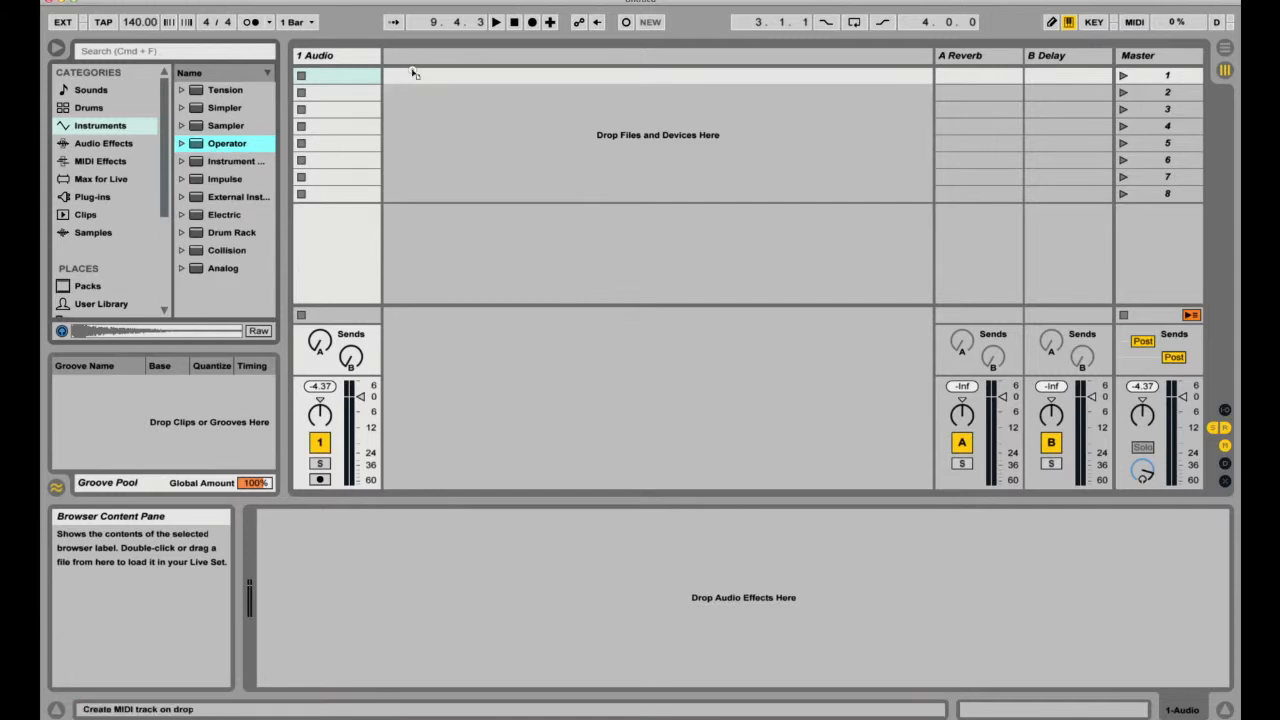
pyautogui.moveTo(422, 83)
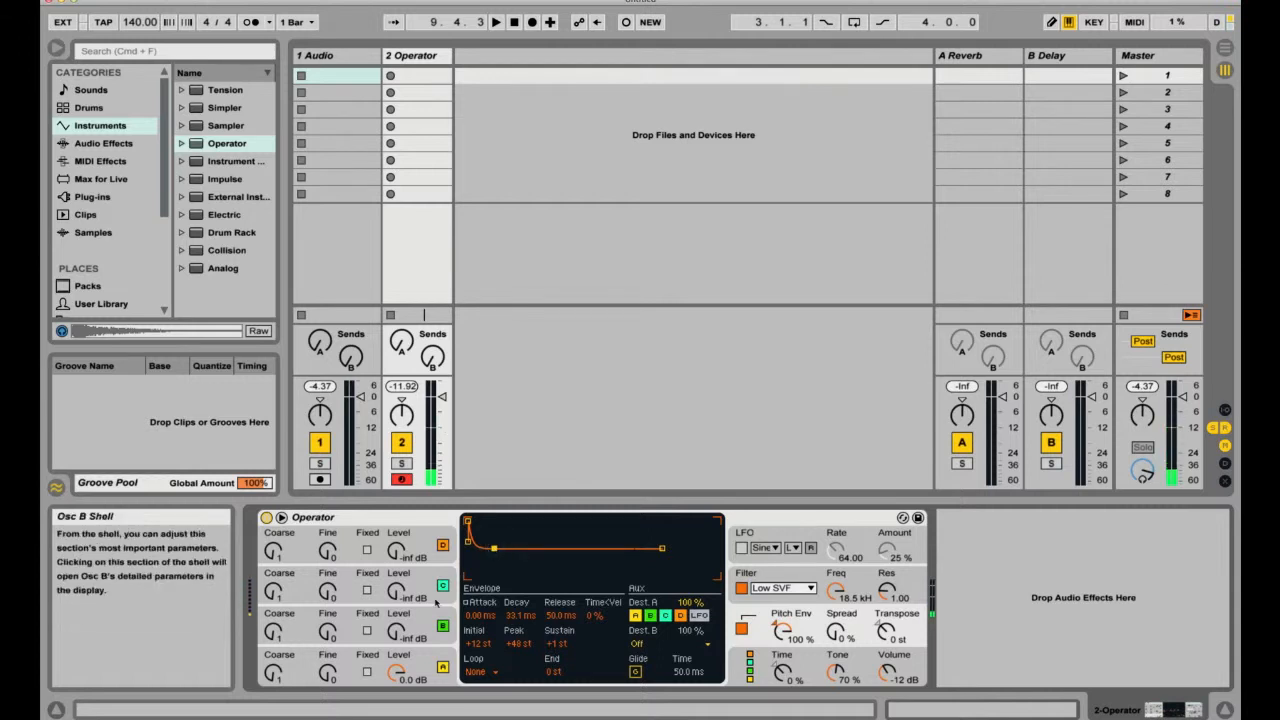
pyautogui.moveTo(520, 549)
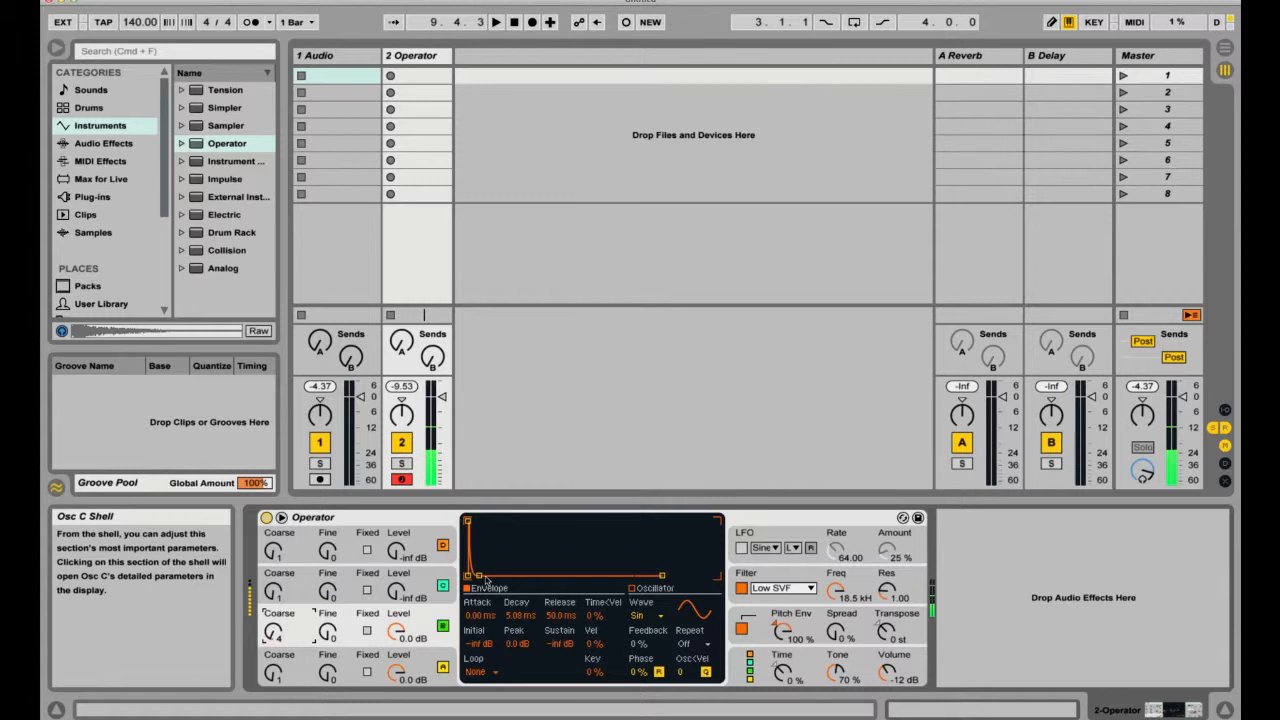
# Lengthen oscillator C's envelope decay to about 12.2 ms
pyautogui.moveTo(470, 575); pyautogui.dragTo(495, 575)
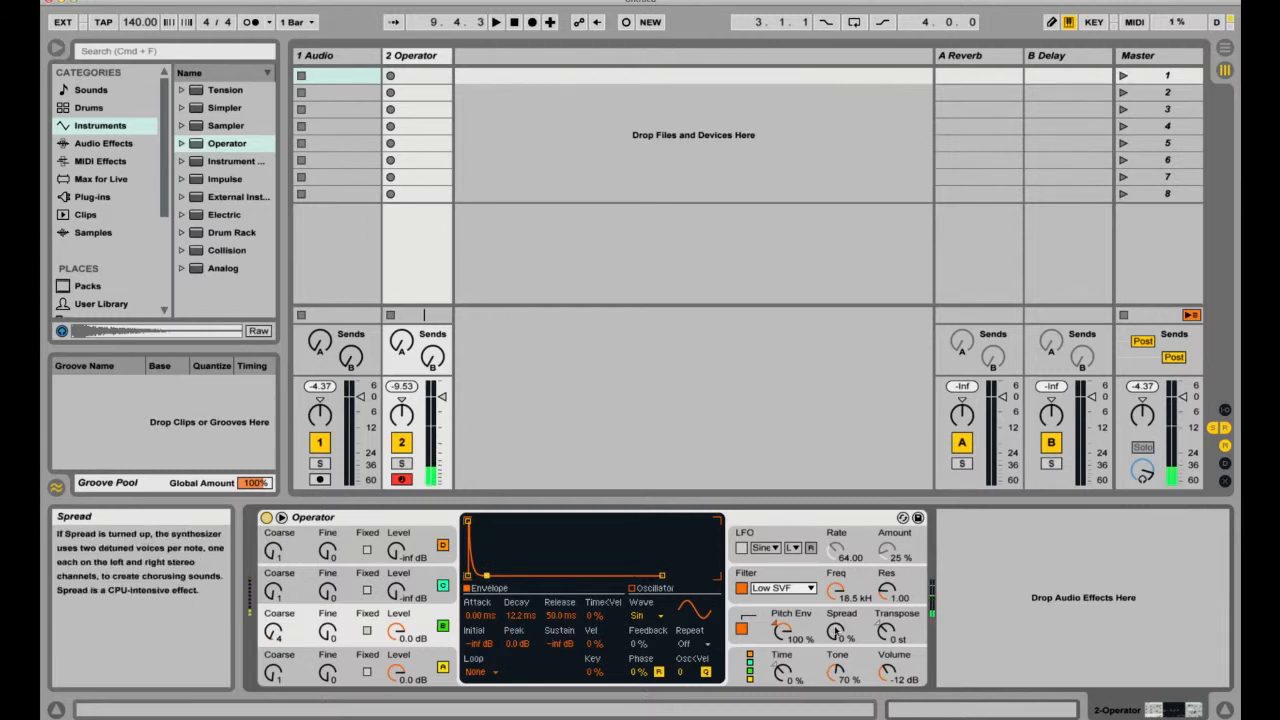
# Raise Operator's Spread knob to 100% for detuned stereo voices
pyautogui.click(791, 613)
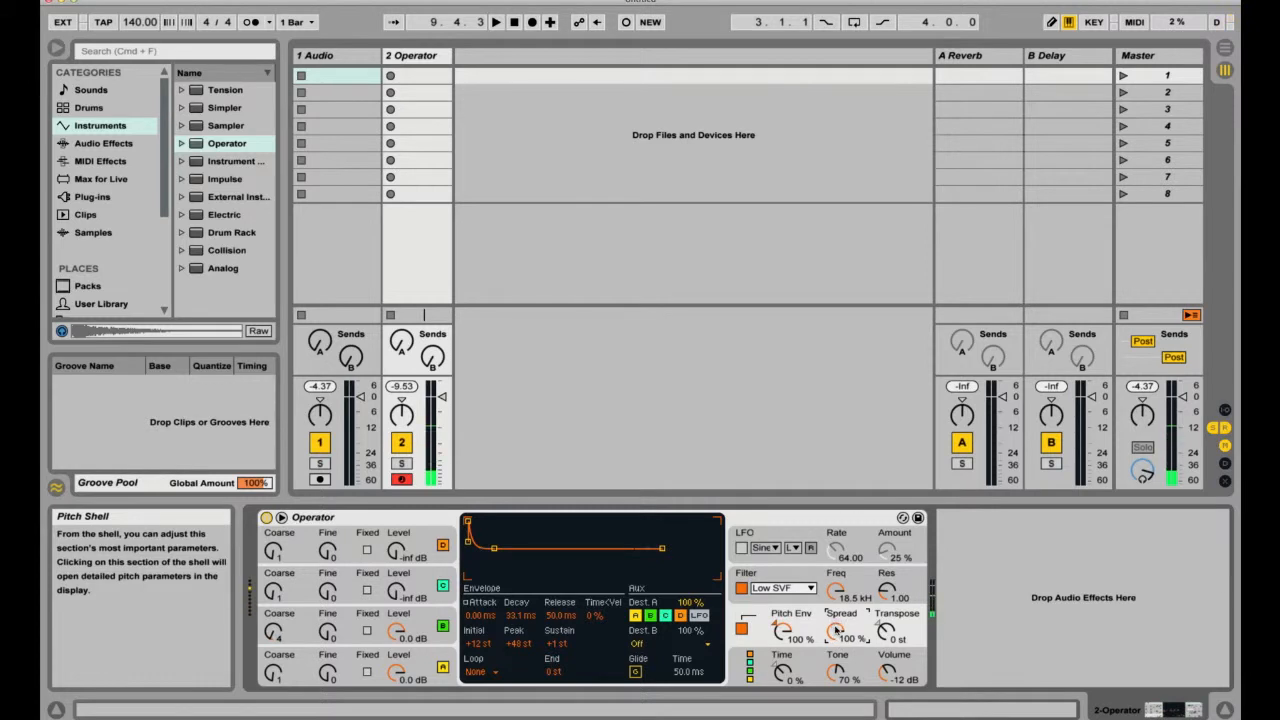
pyautogui.moveTo(893, 675)
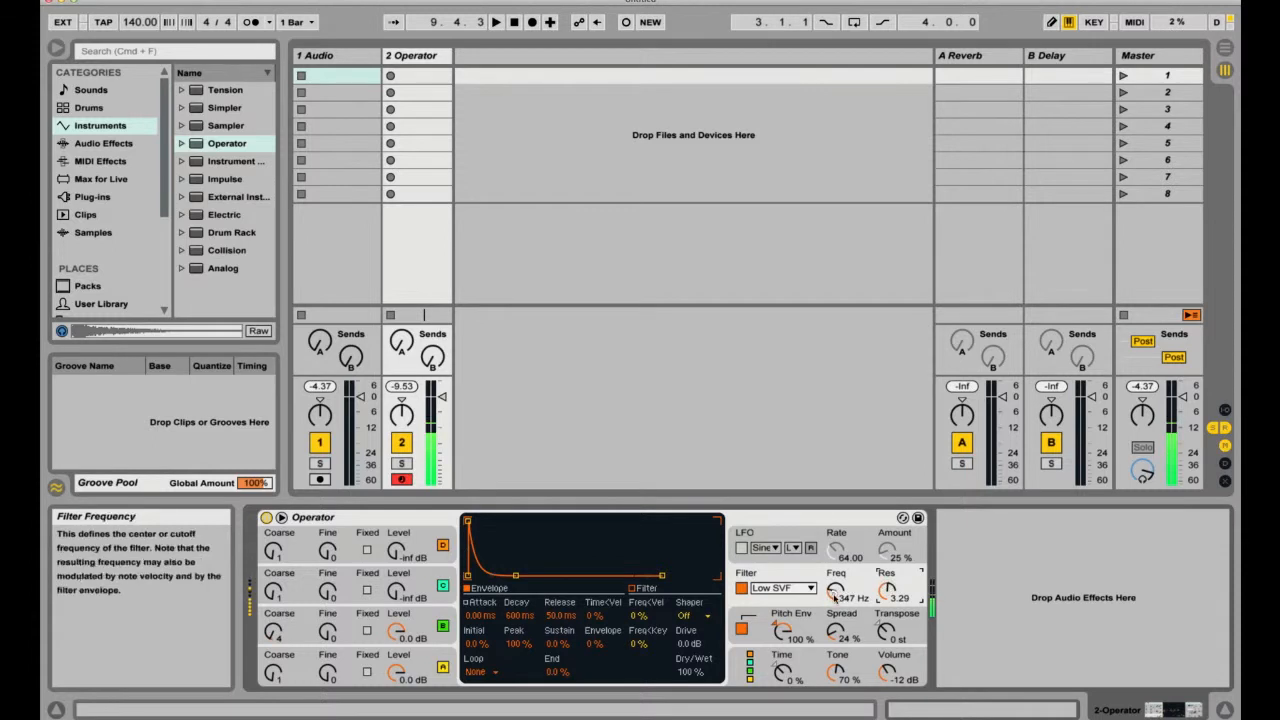
# Drag the filter Freq knob down to about 119 Hz
pyautogui.moveTo(836, 590); pyautogui.dragTo(836, 610)
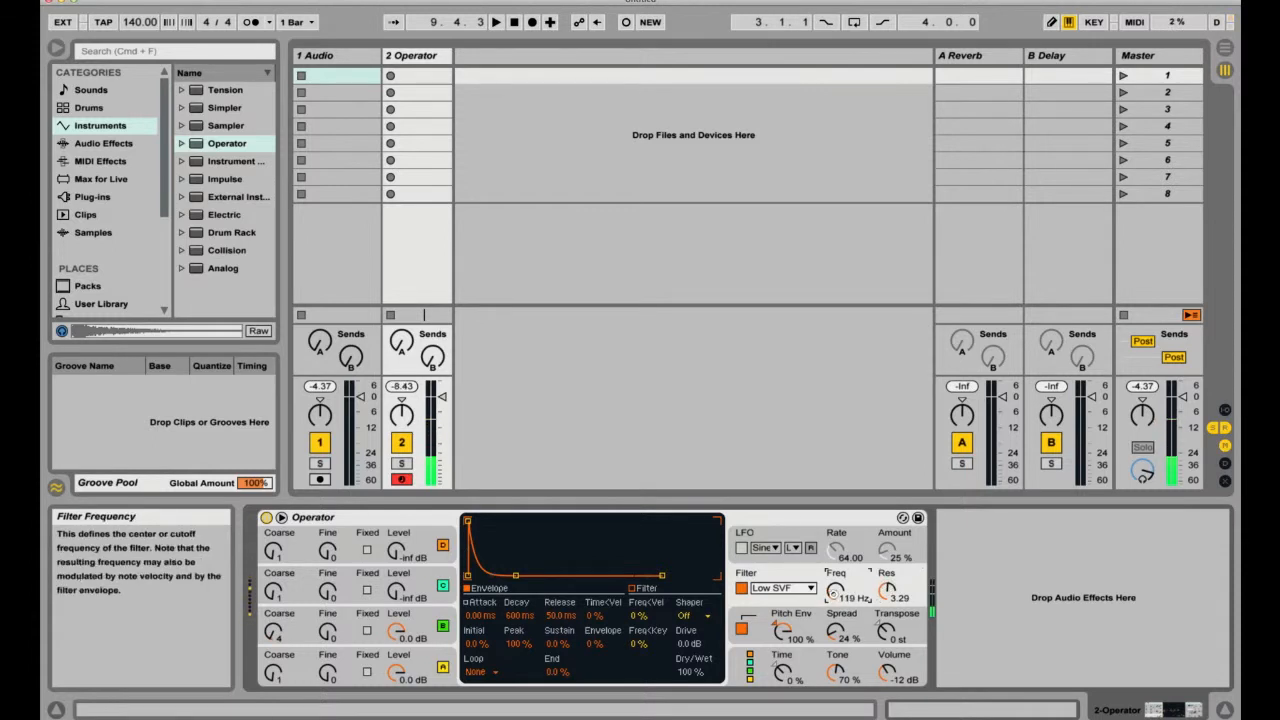